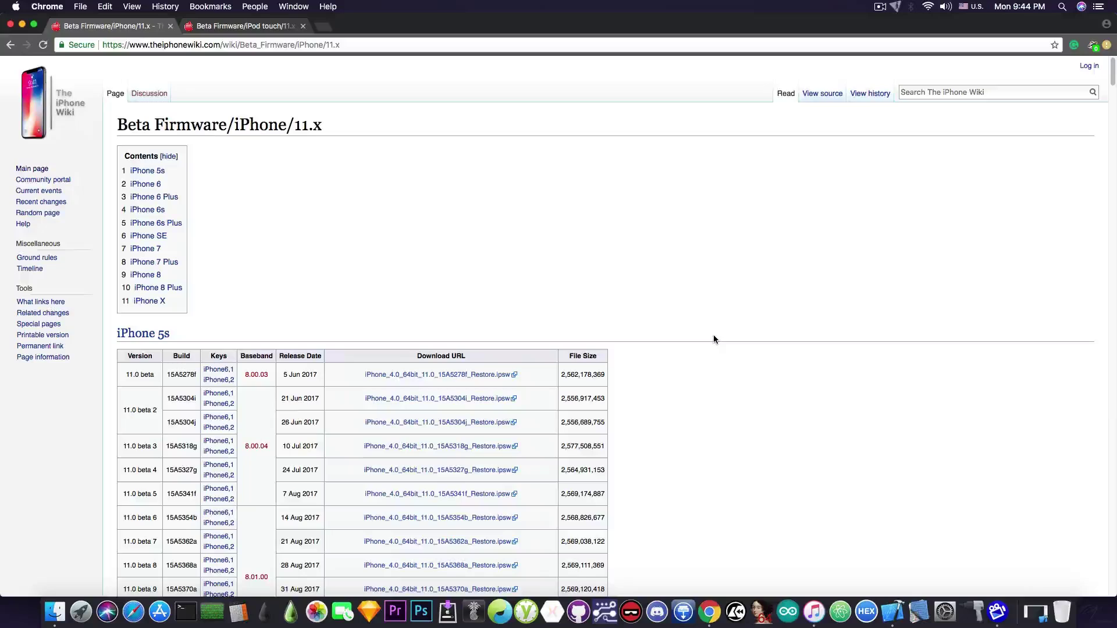
{"action": "mouse_move", "coordinate": [513, 189]}
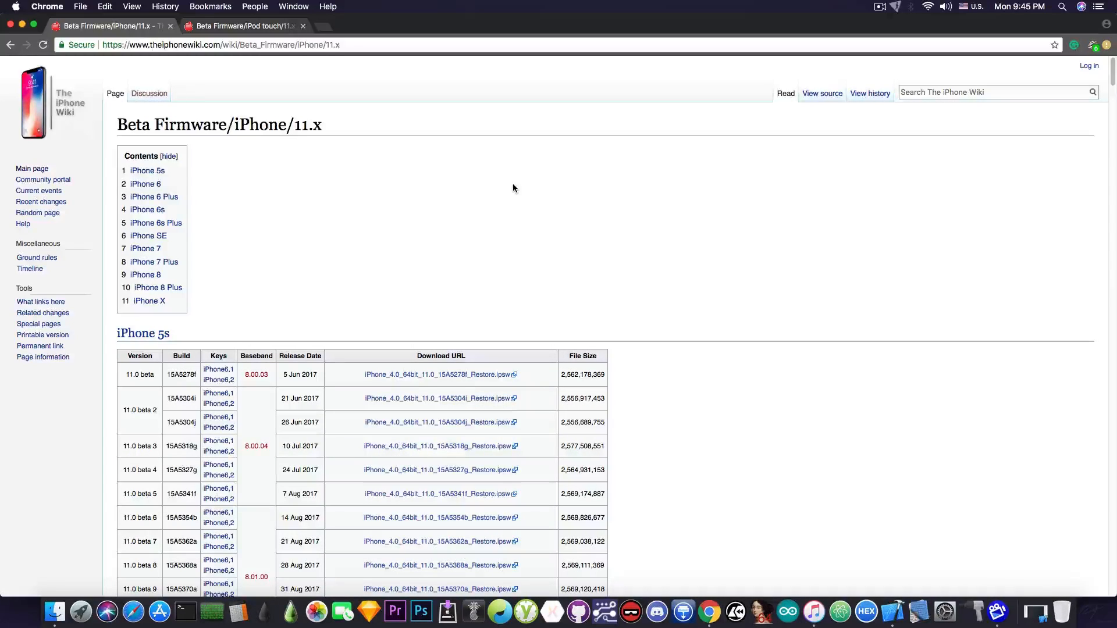
{"action": "mouse_move", "coordinate": [527, 228]}
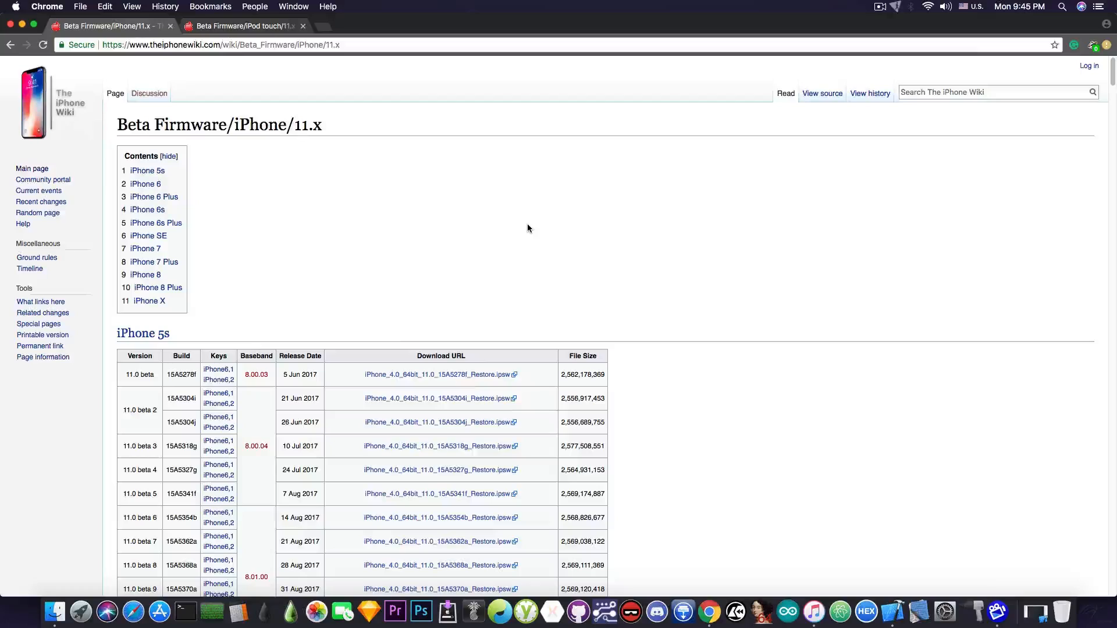
{"action": "mouse_move", "coordinate": [209, 135]}
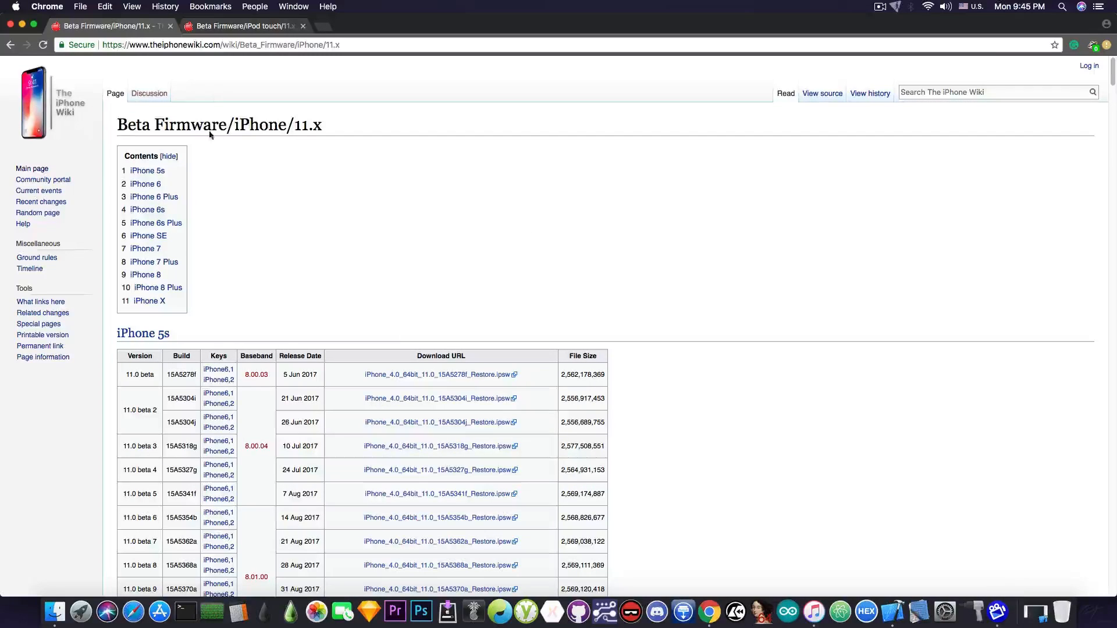
Step: Switch to the Beta Firmware/iPod touch/11.x page on The iPhone Wiki
{"action": "left_click", "coordinate": [242, 26]}
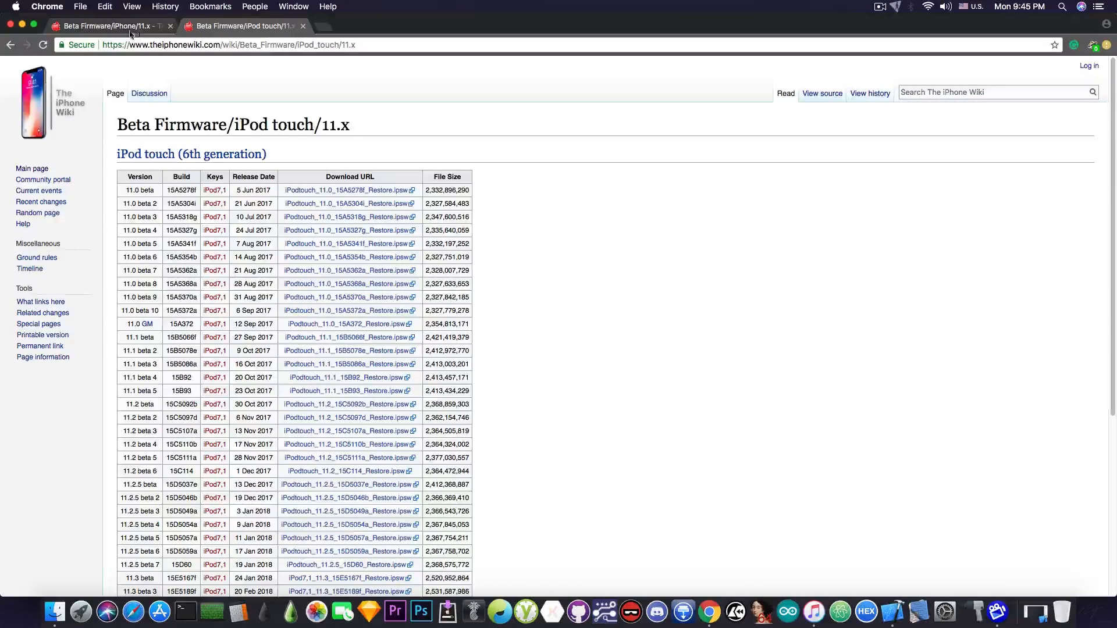
Step: Compare the iPhone and iPod touch 11.x firmware lists down to the 11.3 rows
{"action": "left_click", "coordinate": [107, 25]}
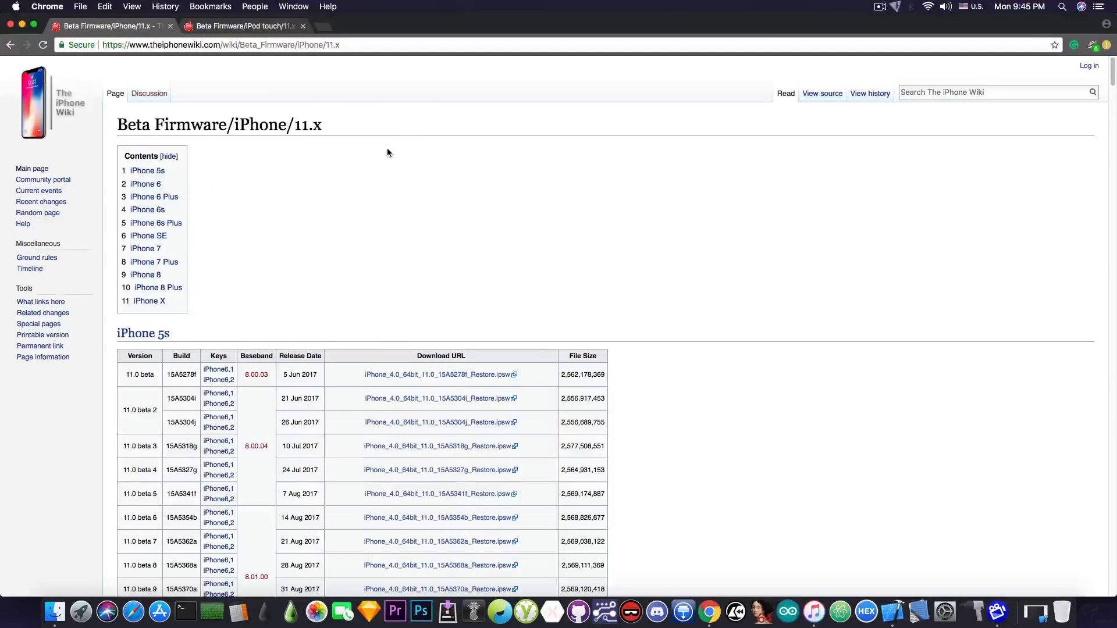
{"action": "scroll", "scroll_direction": "down", "scroll_amount": 3}
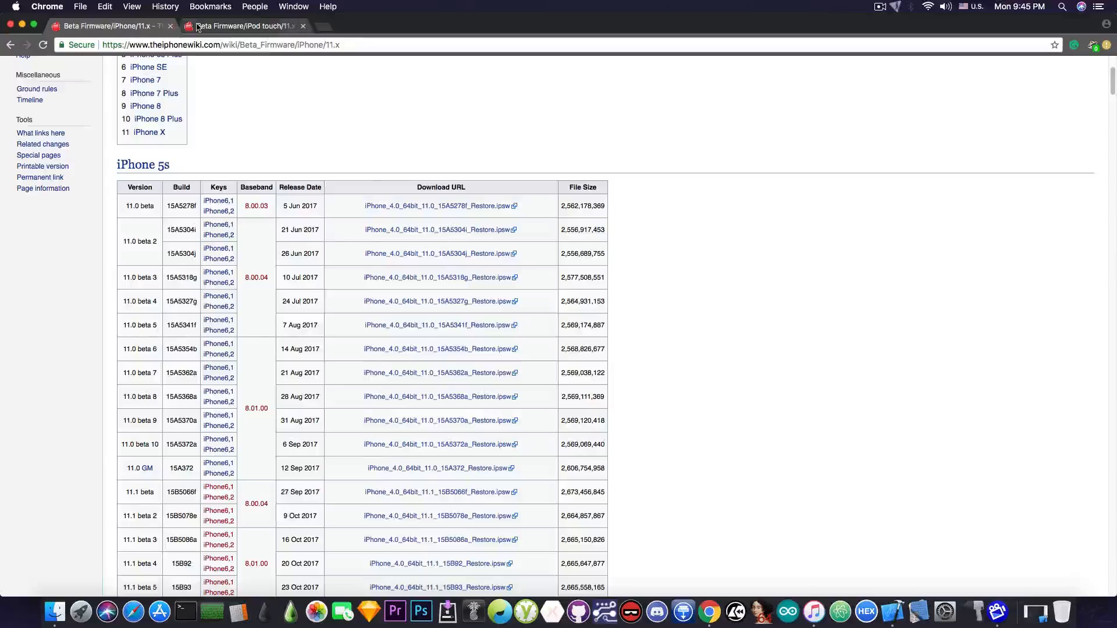
{"action": "left_click", "coordinate": [242, 25]}
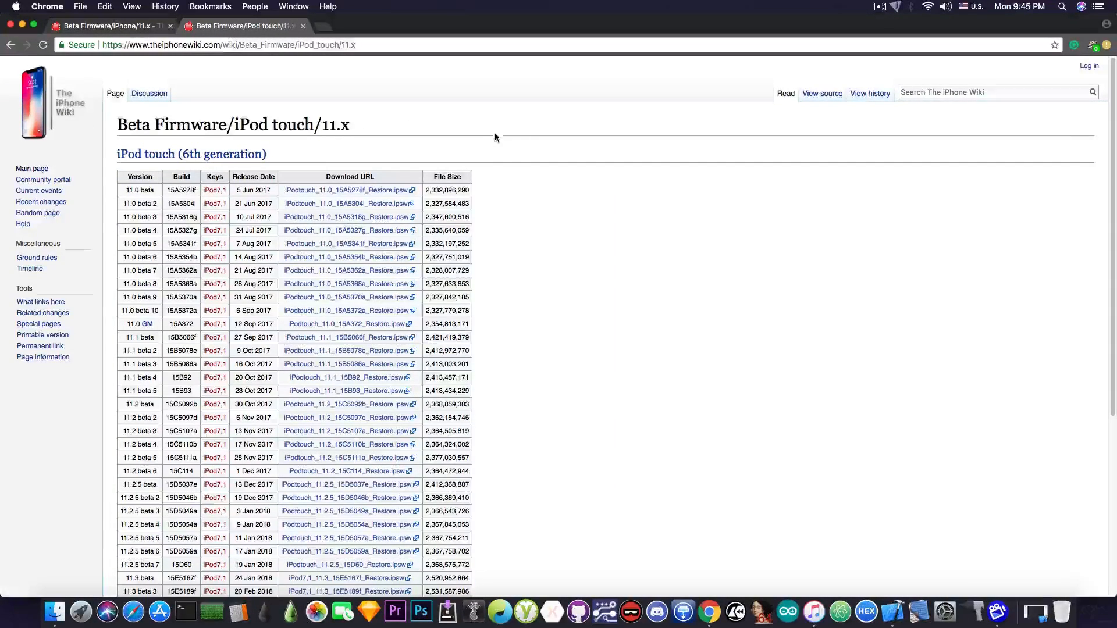
{"action": "scroll", "scroll_direction": "down", "scroll_amount": 3}
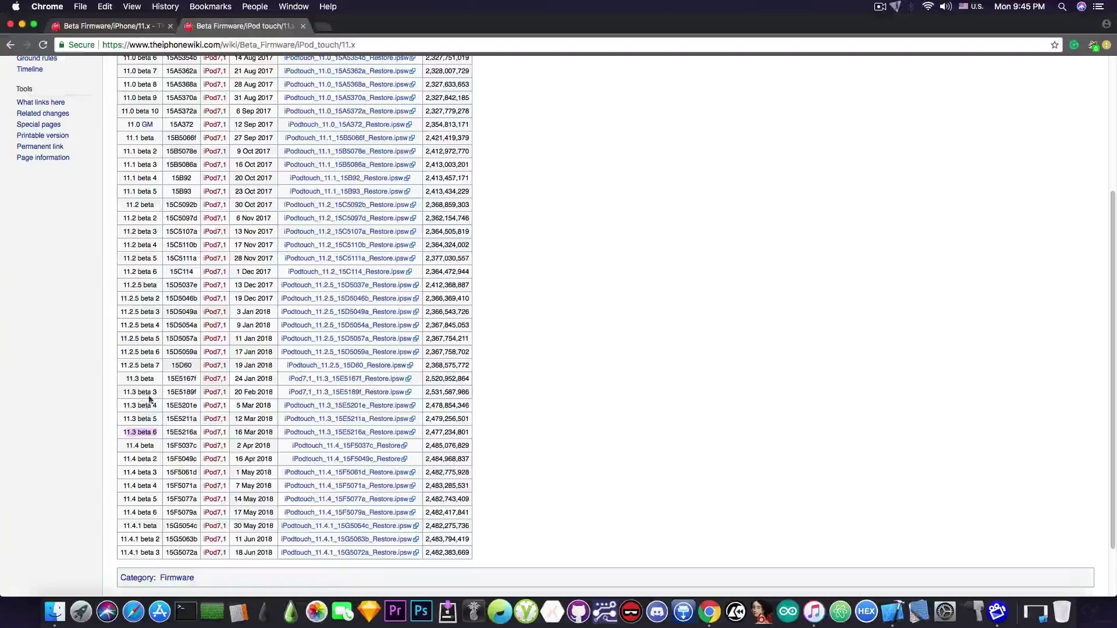
{"action": "mouse_move", "coordinate": [128, 446]}
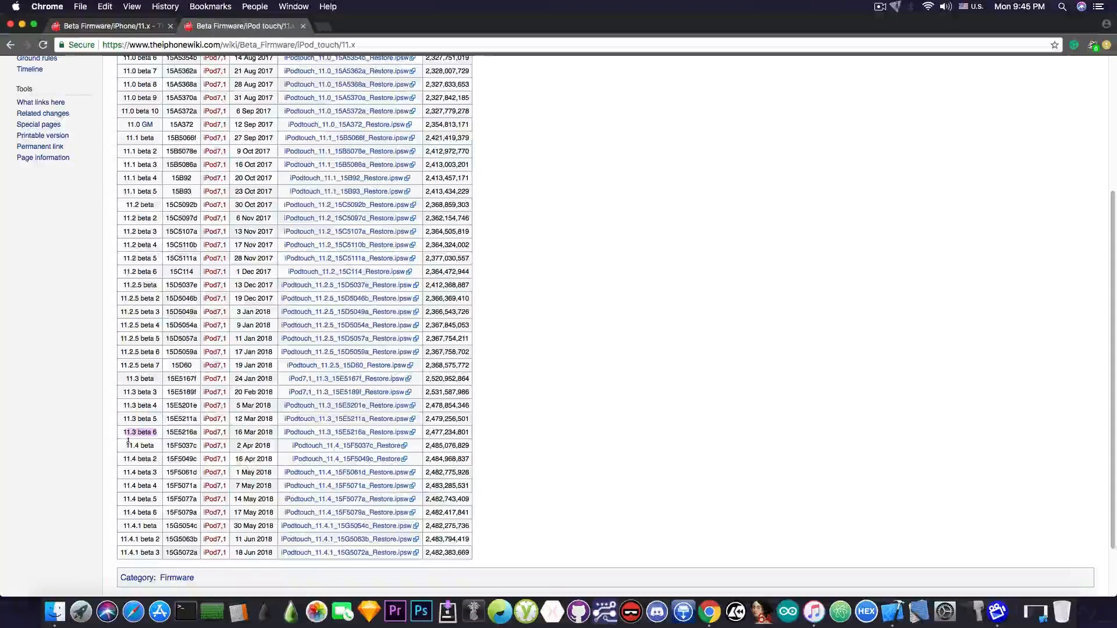
{"action": "mouse_move", "coordinate": [349, 432]}
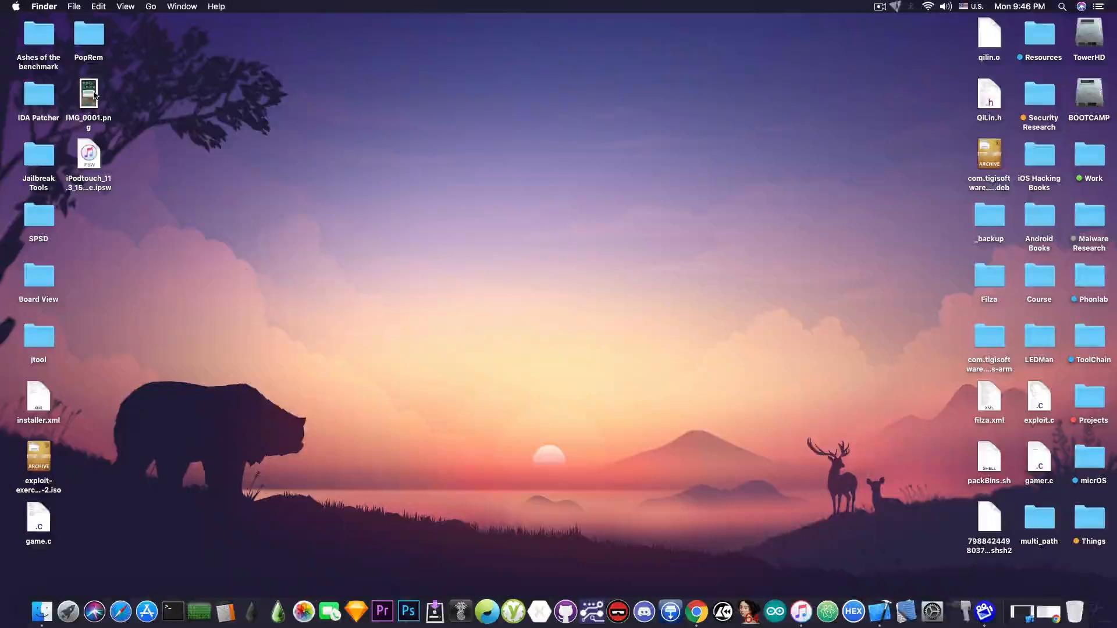
Step: Open the empty_list project from the PopRem desktop folder so sploit.c shows in Xcode
{"action": "double_click", "coordinate": [89, 93]}
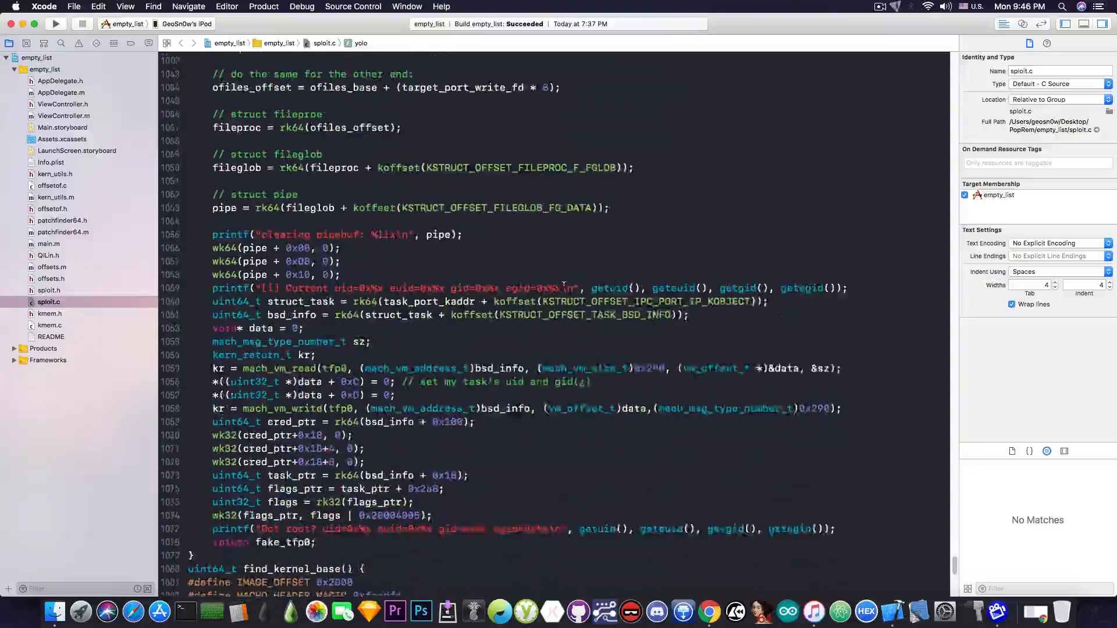
Step: Scroll through the sploit.c exploit source in the Xcode editor
{"action": "scroll", "scroll_direction": "down", "scroll_amount": 3}
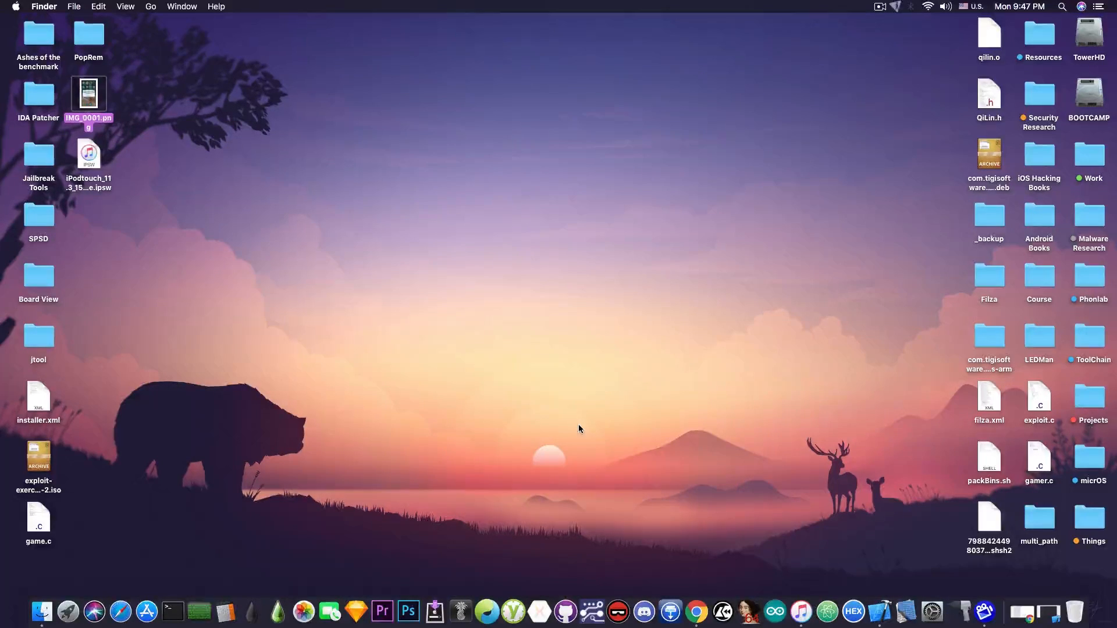
{"action": "mouse_move", "coordinate": [800, 610]}
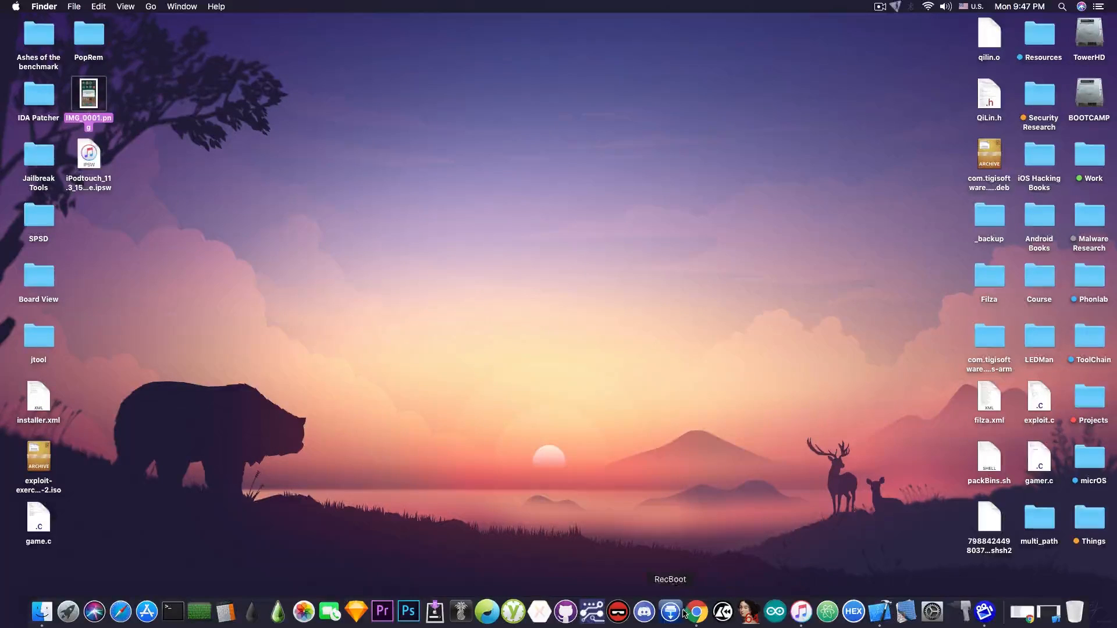
Step: Launch RecBoot from the Dock and request Enter Recovery for the iPod
{"action": "left_click", "coordinate": [669, 611]}
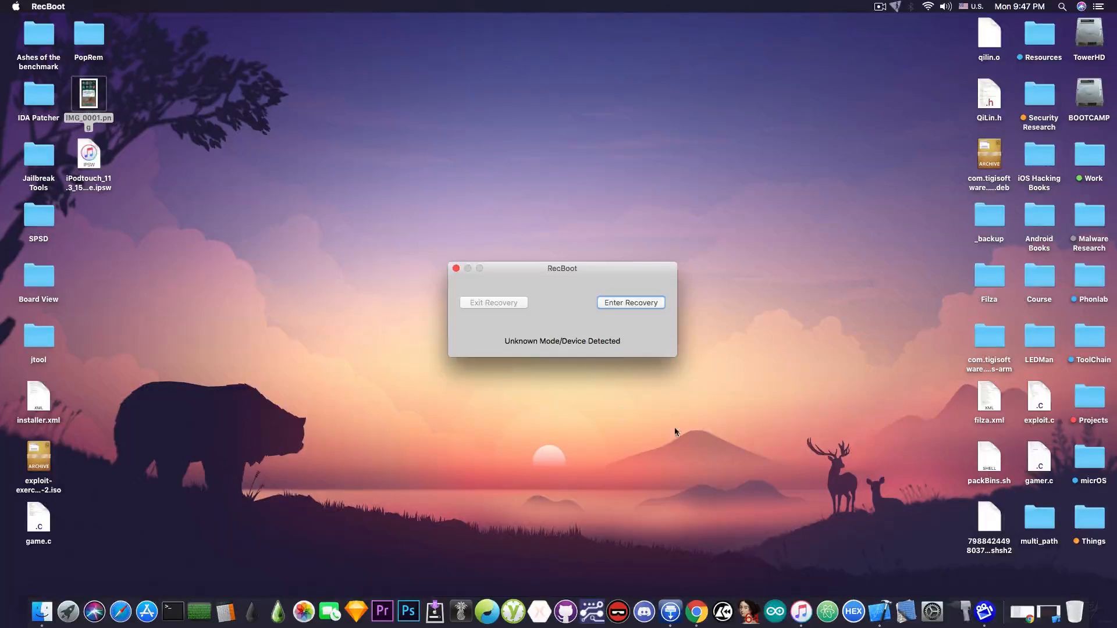
{"action": "mouse_move", "coordinate": [563, 281]}
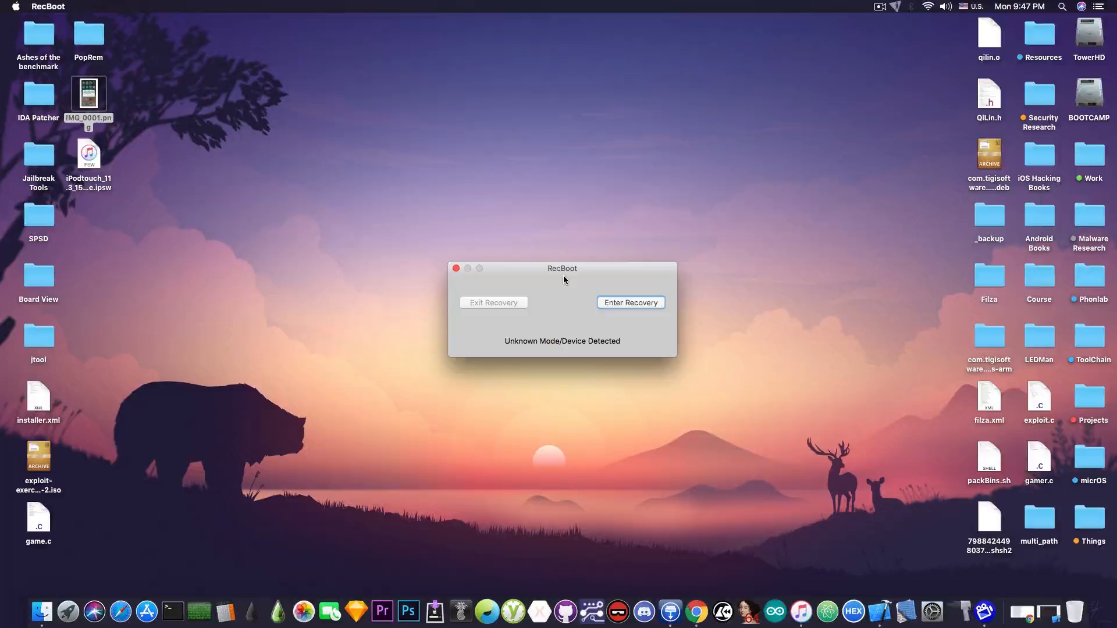
{"action": "mouse_move", "coordinate": [629, 296]}
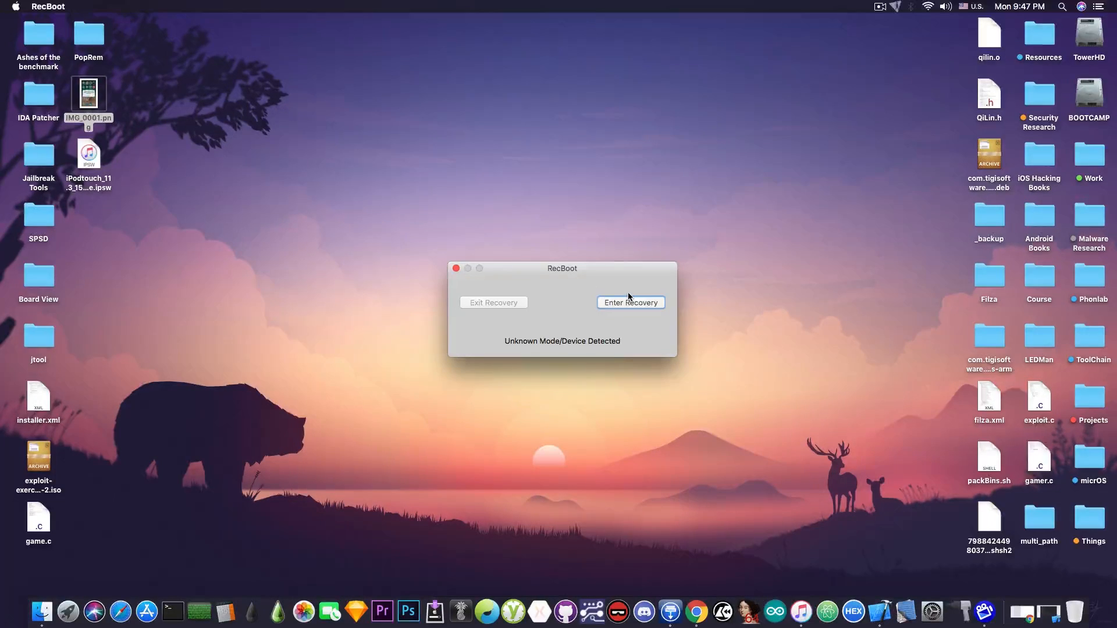
{"action": "mouse_move", "coordinate": [630, 302]}
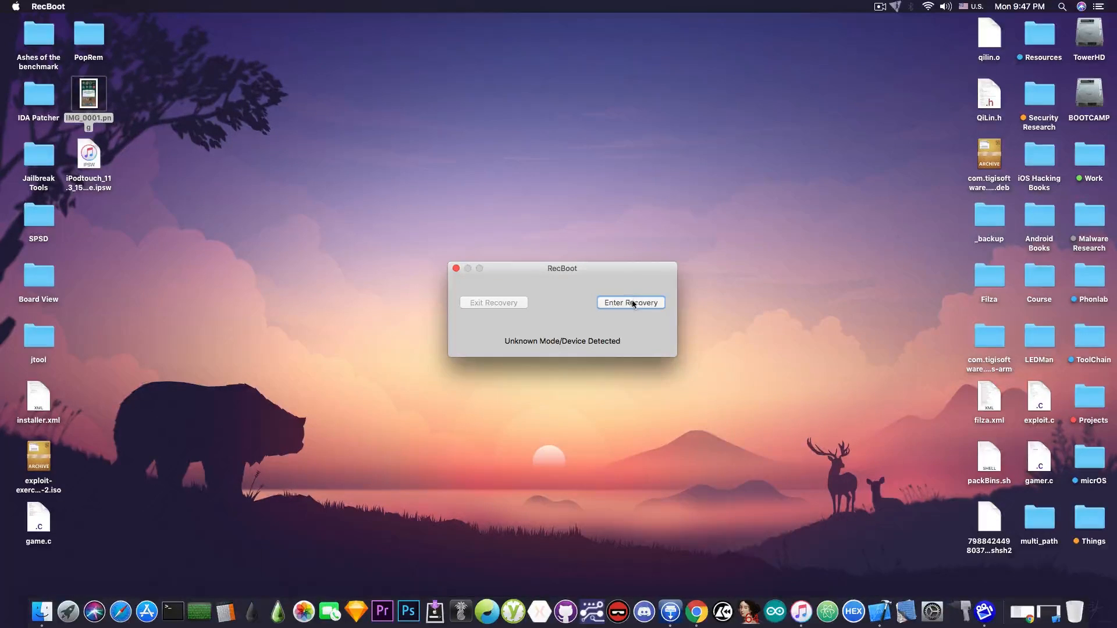
{"action": "left_click", "coordinate": [629, 302]}
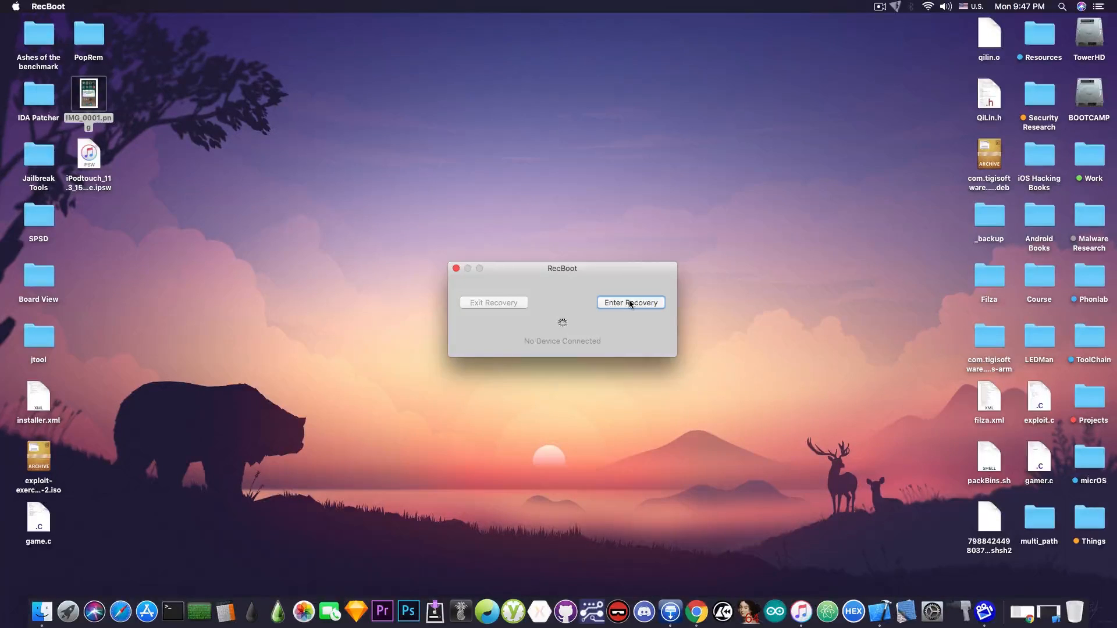
Step: Retry Enter Recovery until RecBoot reports a recovery device connected
{"action": "left_click", "coordinate": [629, 302]}
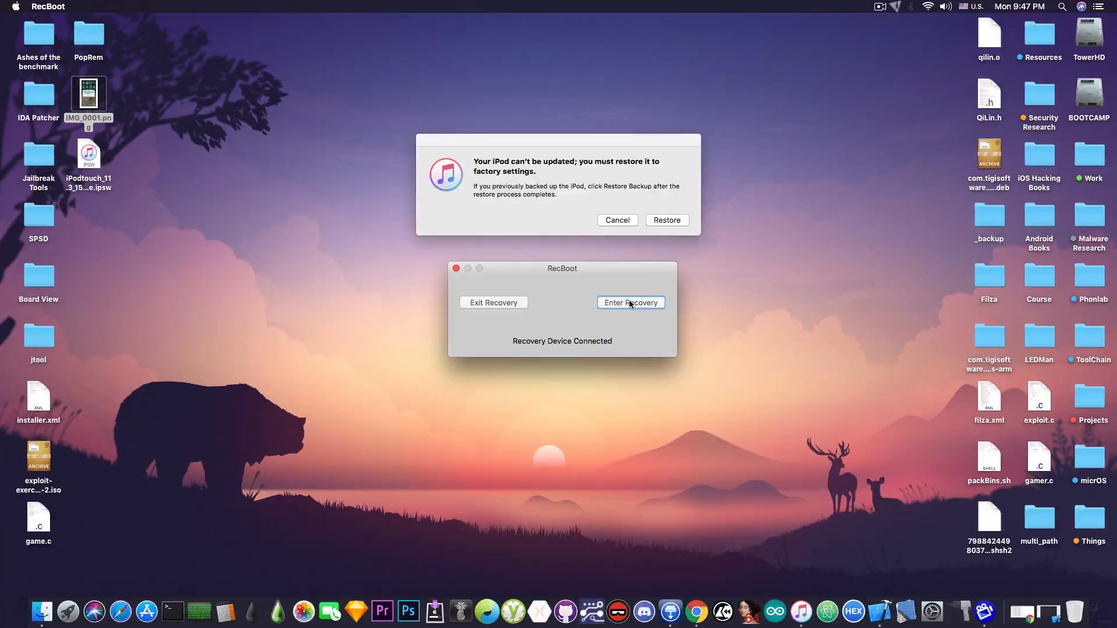
{"action": "mouse_move", "coordinate": [622, 230]}
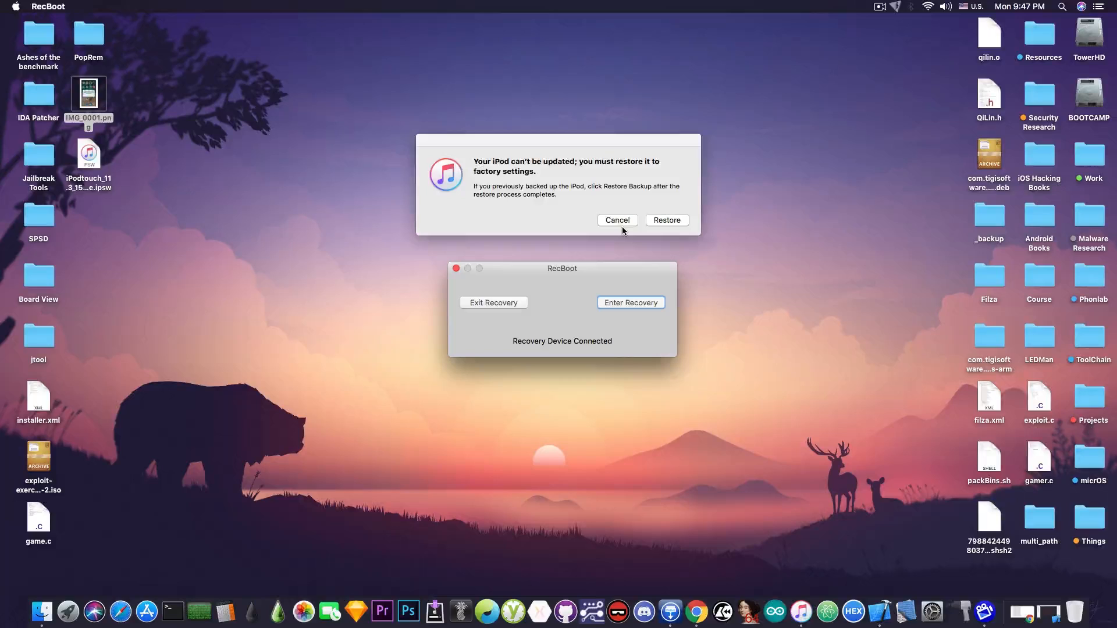
{"action": "left_click", "coordinate": [616, 220]}
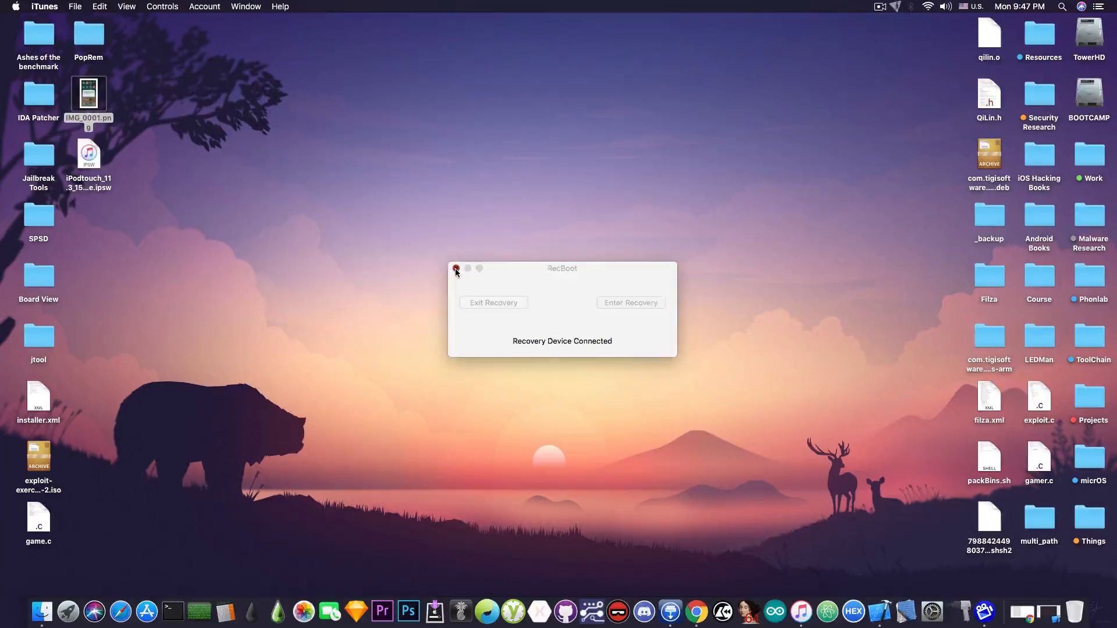
Step: Quit RecBoot and bring up the iPod touch Recovery Mode summary in iTunes
{"action": "left_click", "coordinate": [455, 269]}
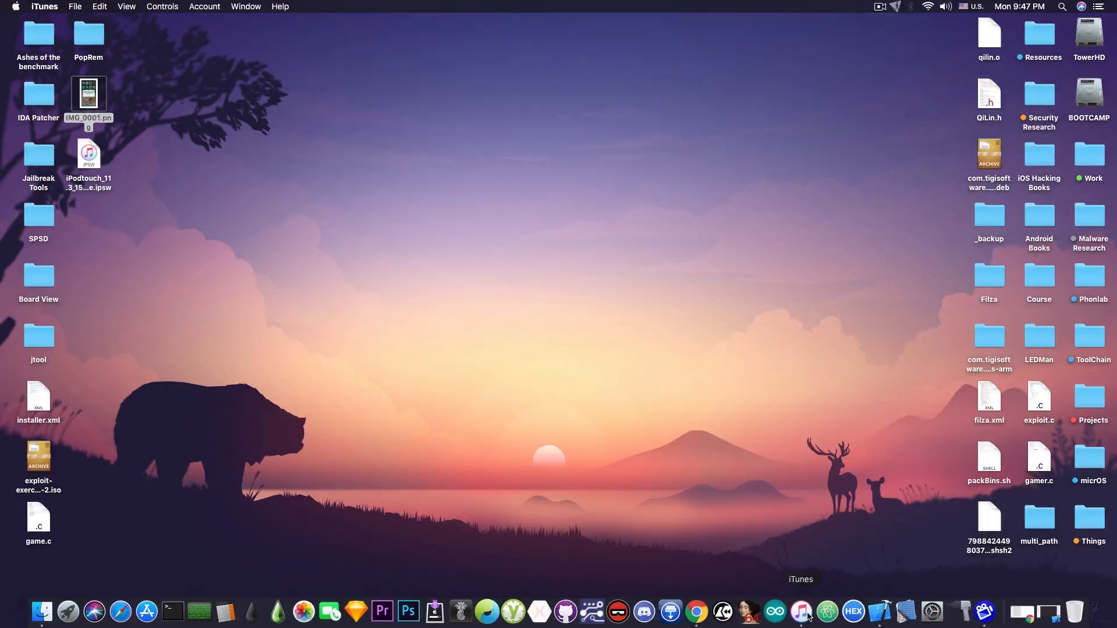
{"action": "left_click", "coordinate": [800, 611]}
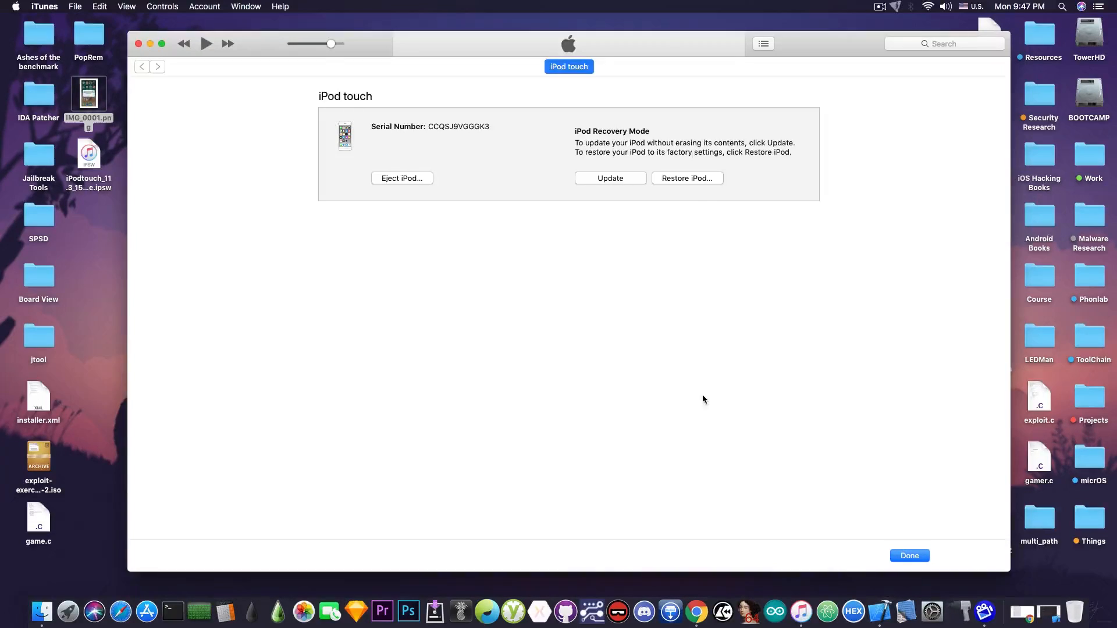
{"action": "mouse_move", "coordinate": [683, 240]}
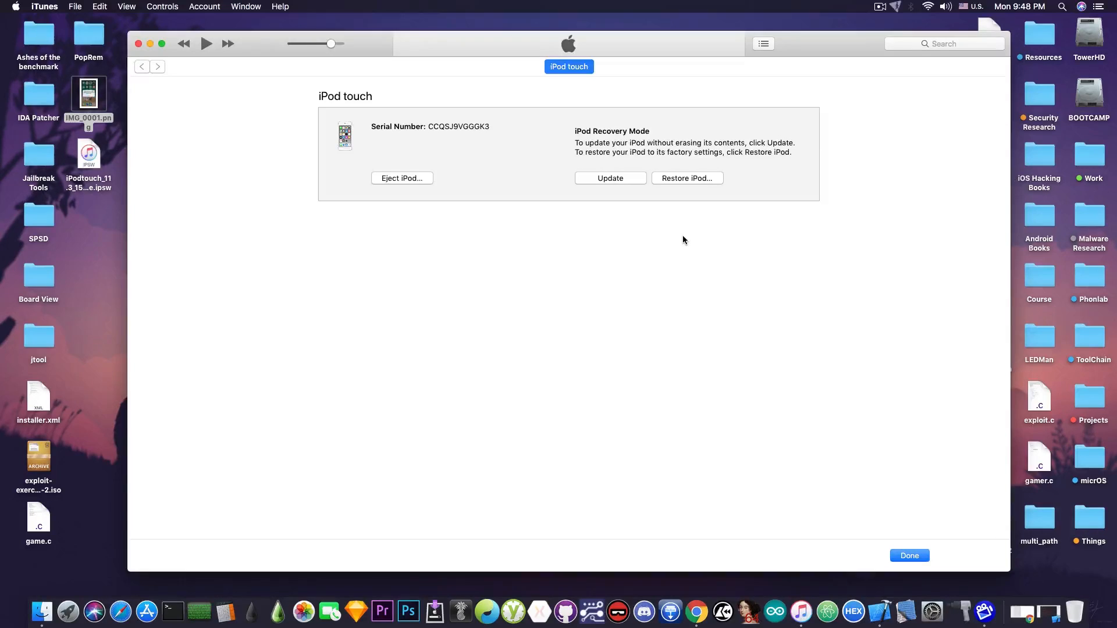
{"action": "mouse_move", "coordinate": [686, 178]}
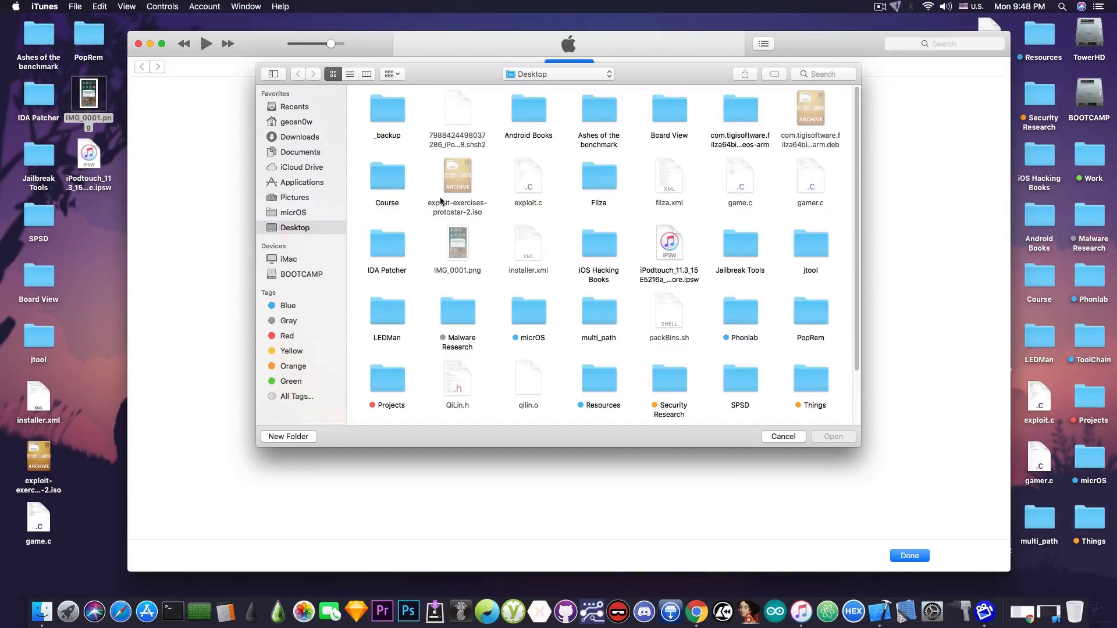
Step: Select the iPodtouch 11.3 IPSW on the Desktop and confirm erasing and restoring
{"action": "left_click", "coordinate": [668, 245]}
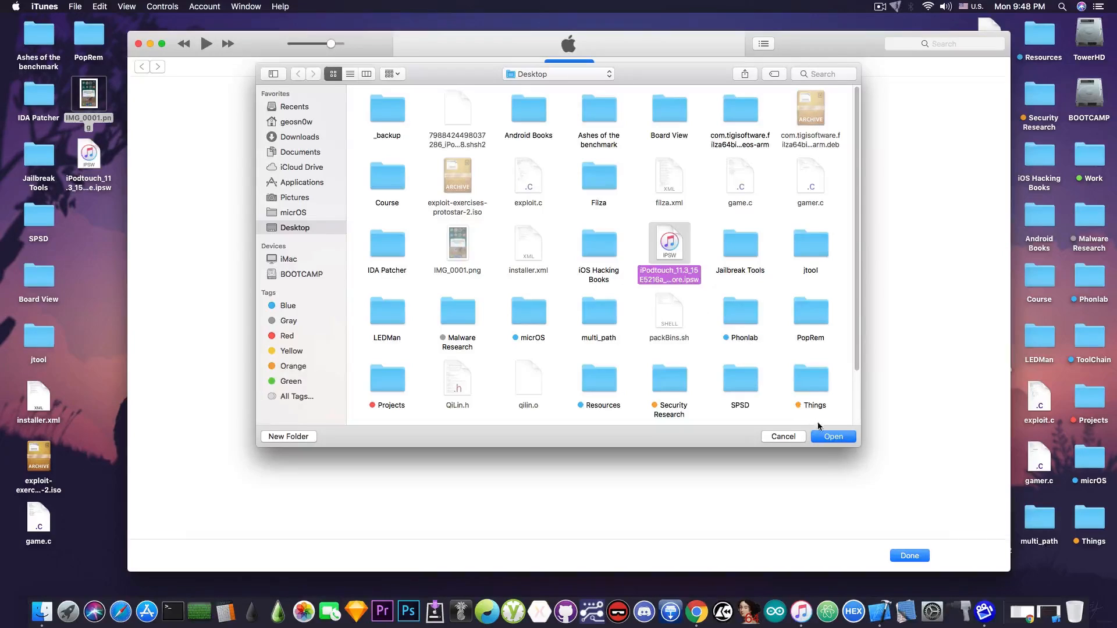
{"action": "left_click", "coordinate": [833, 437]}
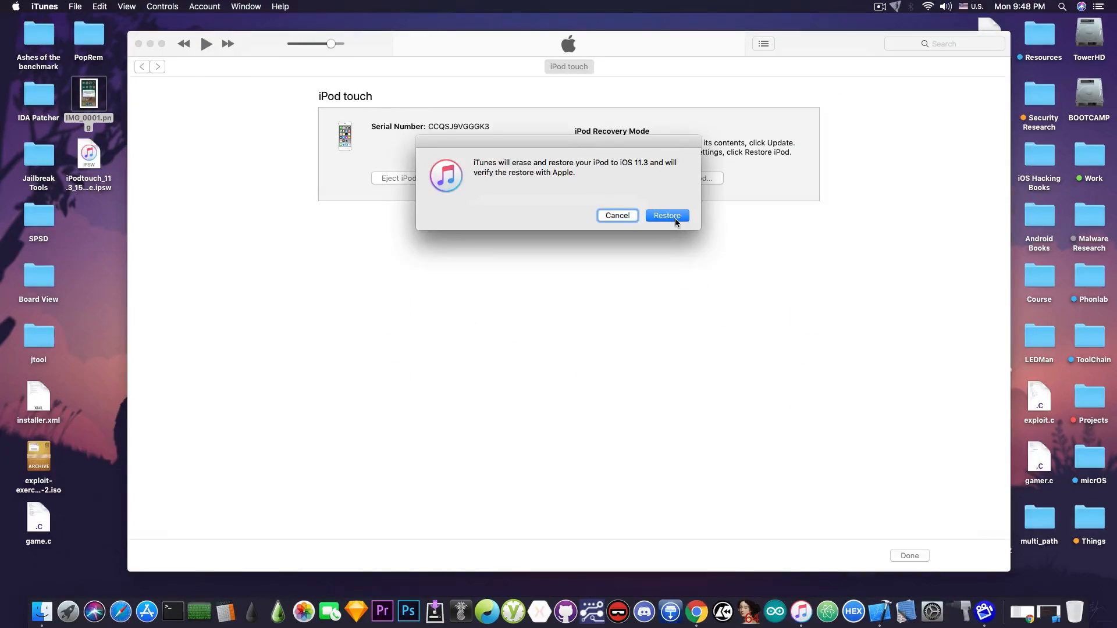
{"action": "left_click", "coordinate": [665, 216]}
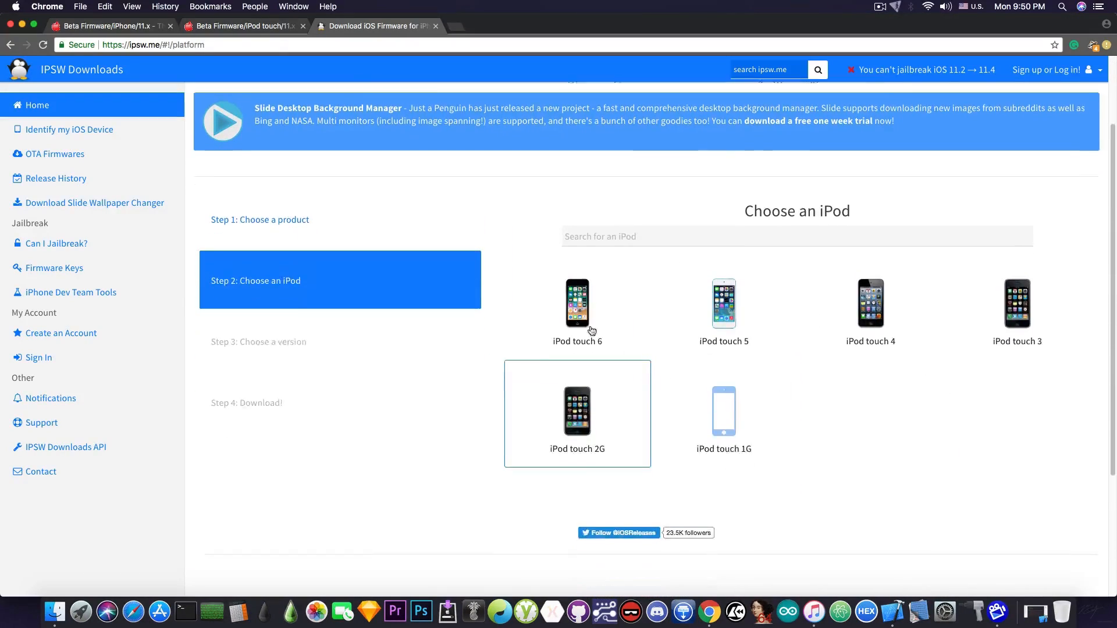
Step: Choose iPod touch 6 on ipsw.me and bring the unsigned iOS 11.3 entry into view
{"action": "left_click", "coordinate": [577, 302]}
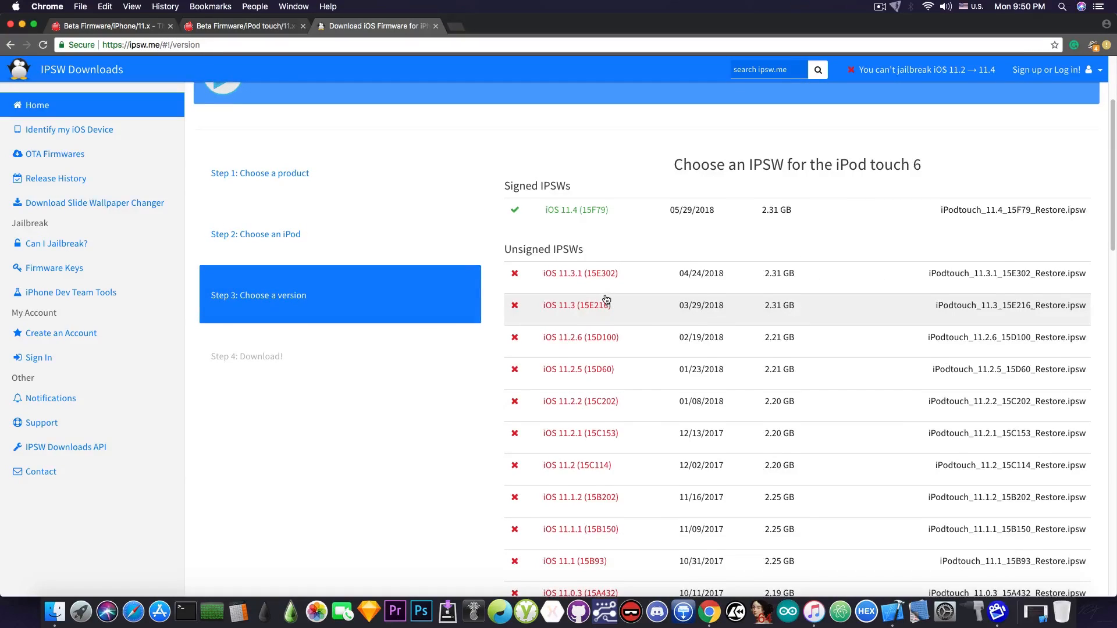
{"action": "scroll", "scroll_direction": "up", "scroll_amount": 3}
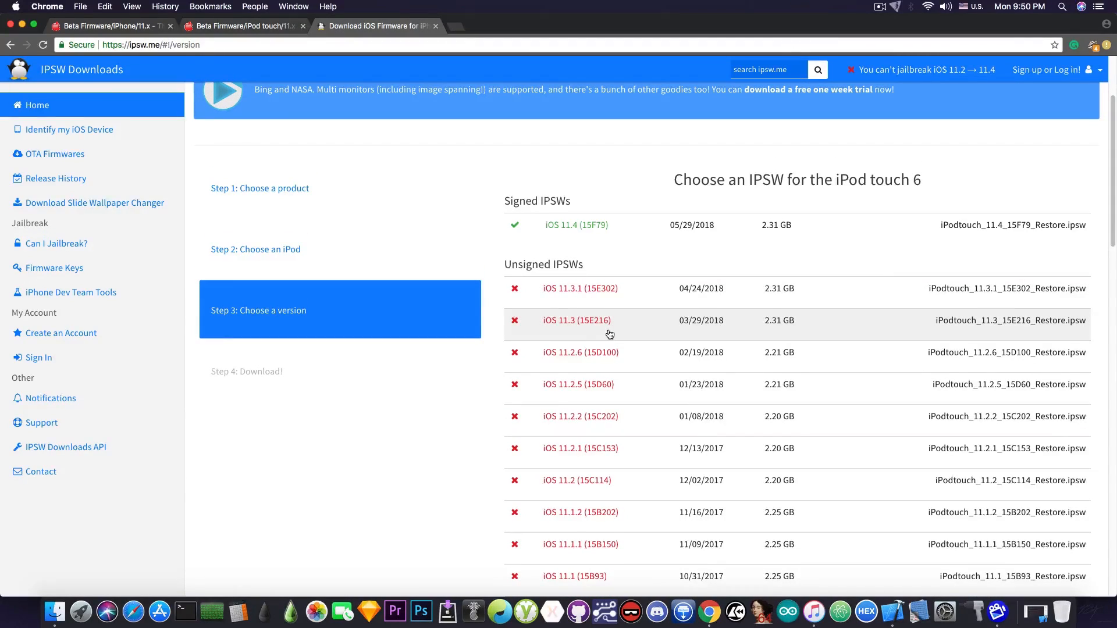
{"action": "mouse_move", "coordinate": [600, 302]}
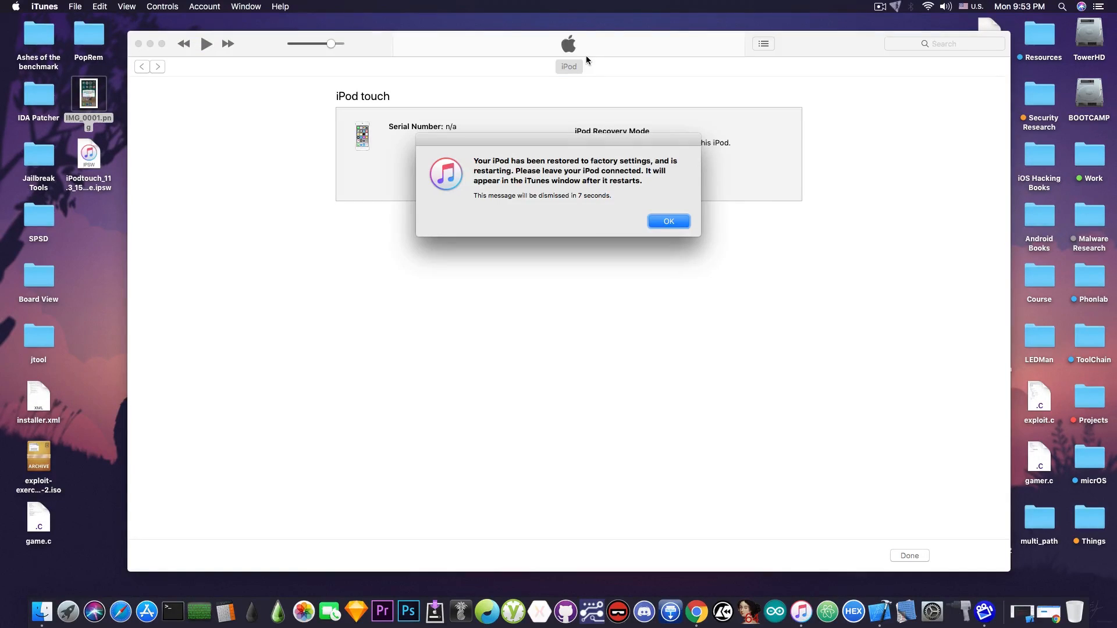
{"action": "mouse_move", "coordinate": [629, 214]}
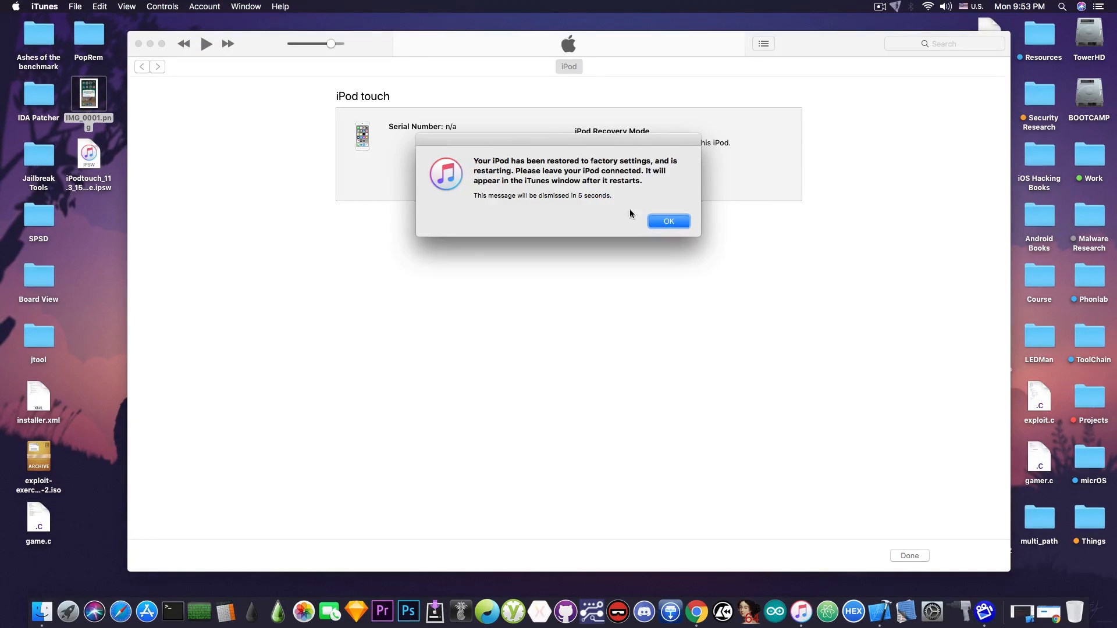
Step: Dismiss the restore-finished alert and set up the iPod as new, reaching Sync with iTunes
{"action": "left_click", "coordinate": [667, 221]}
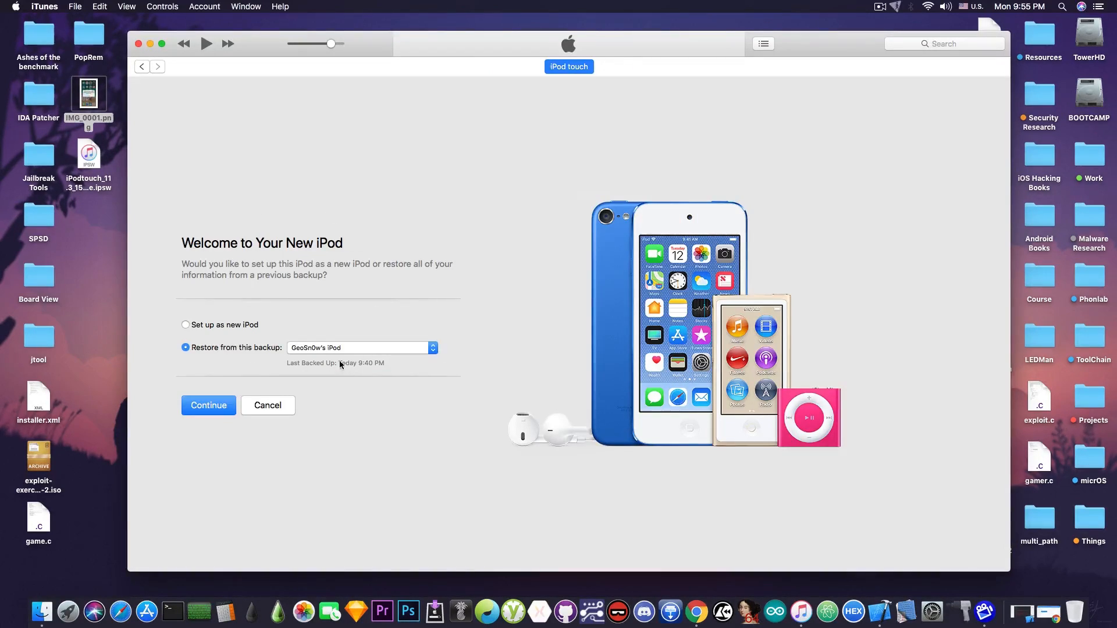
{"action": "mouse_move", "coordinate": [291, 358]}
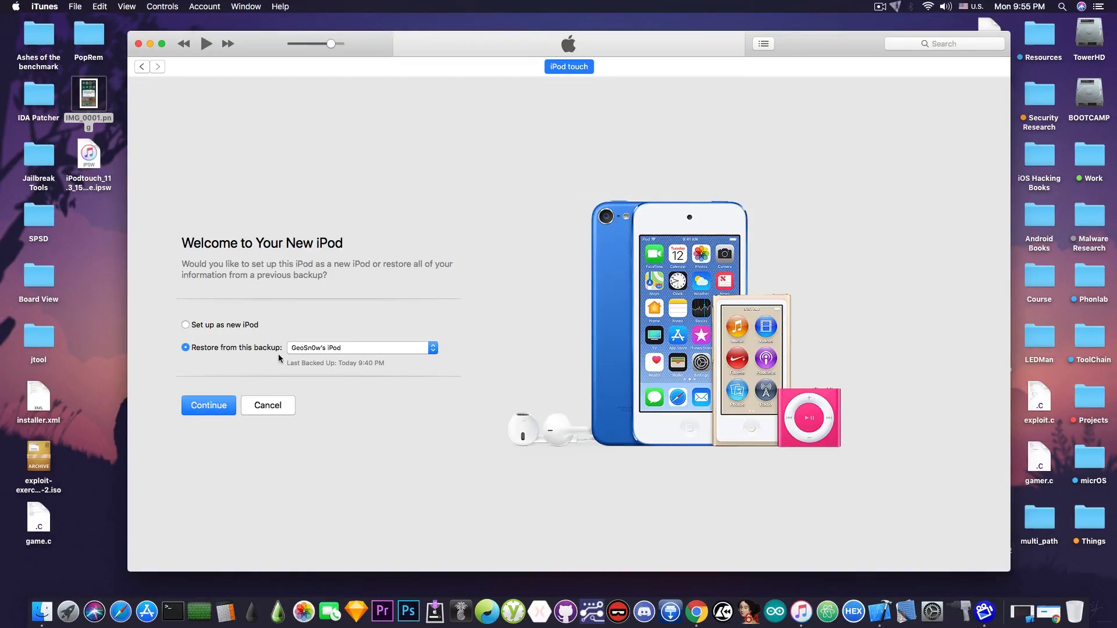
{"action": "left_click", "coordinate": [184, 325]}
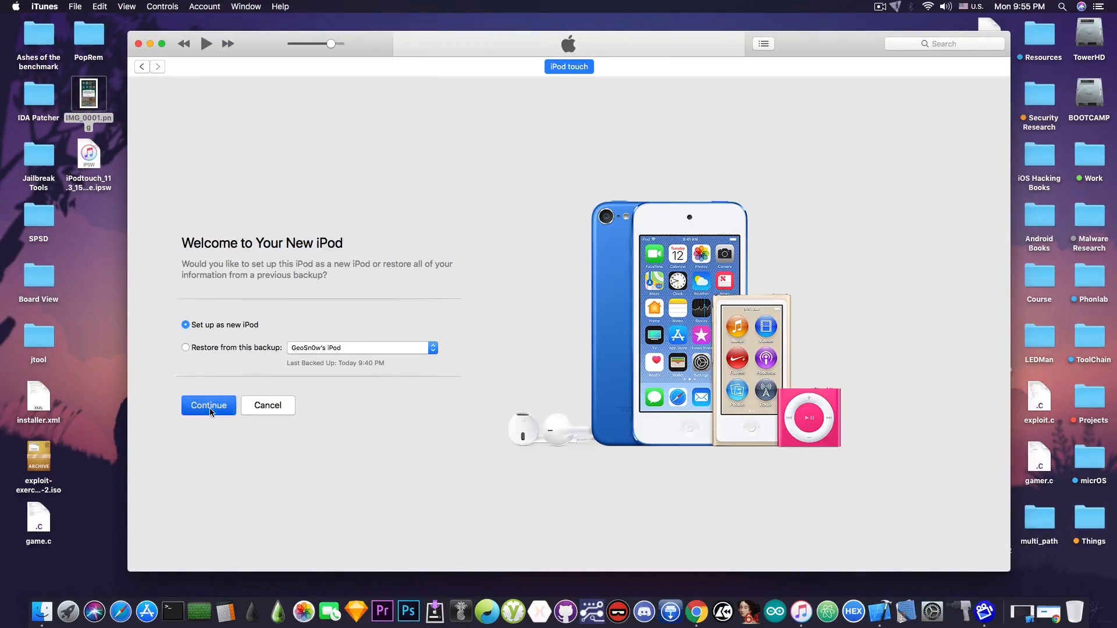
{"action": "left_click", "coordinate": [208, 405]}
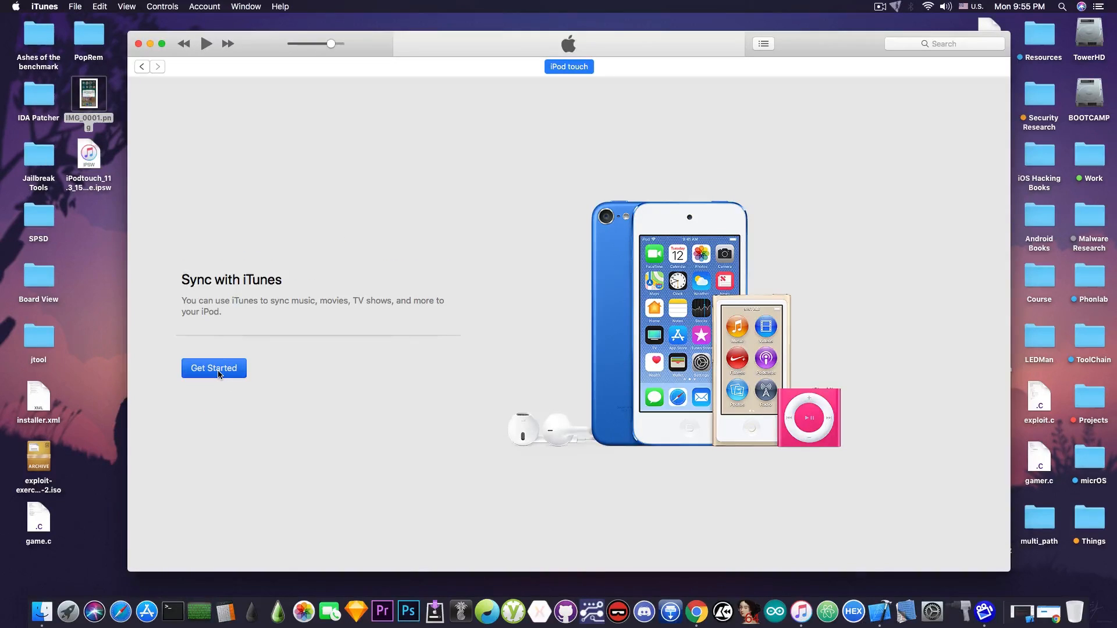
Step: Finish setup via Get Started, confirm the Summary shows iOS 11.3, and close iTunes
{"action": "left_click", "coordinate": [214, 369]}
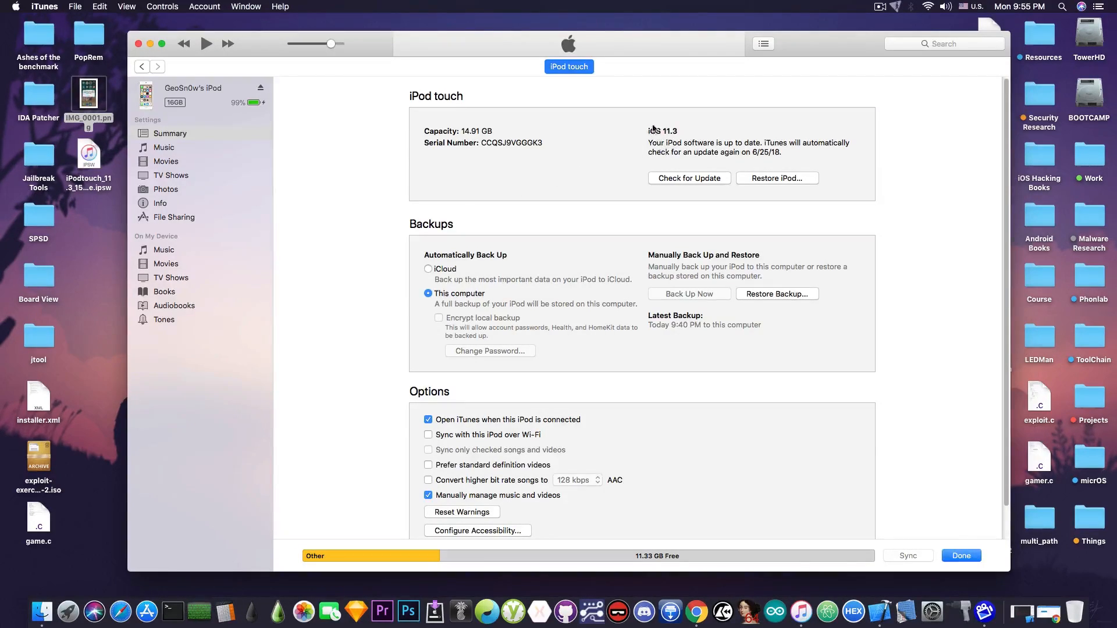
{"action": "mouse_move", "coordinate": [616, 168]}
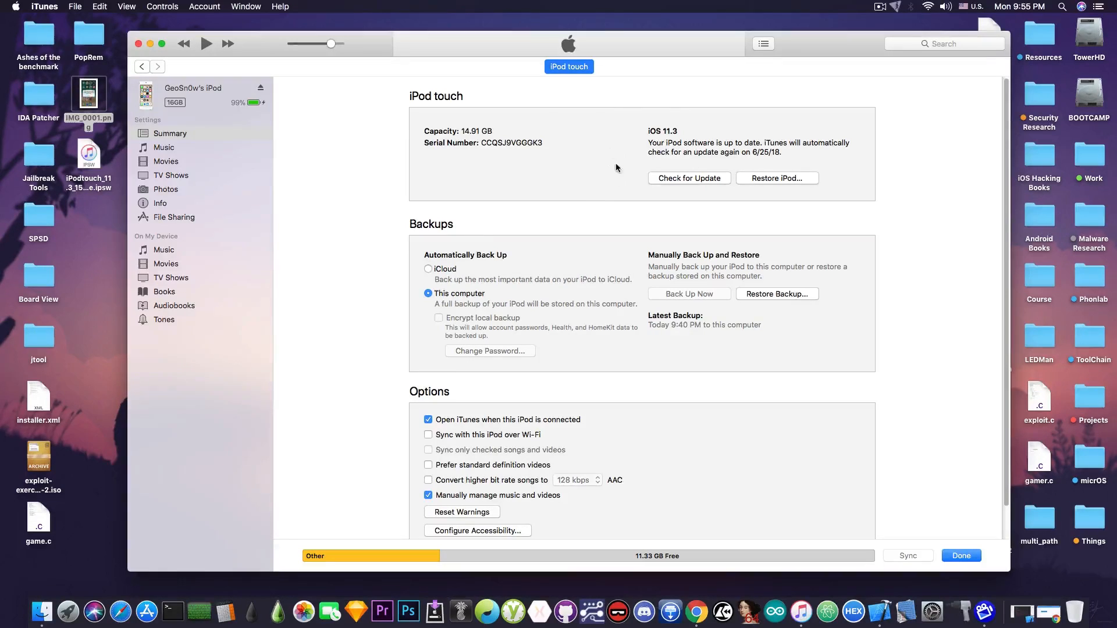
{"action": "mouse_move", "coordinate": [490, 146]}
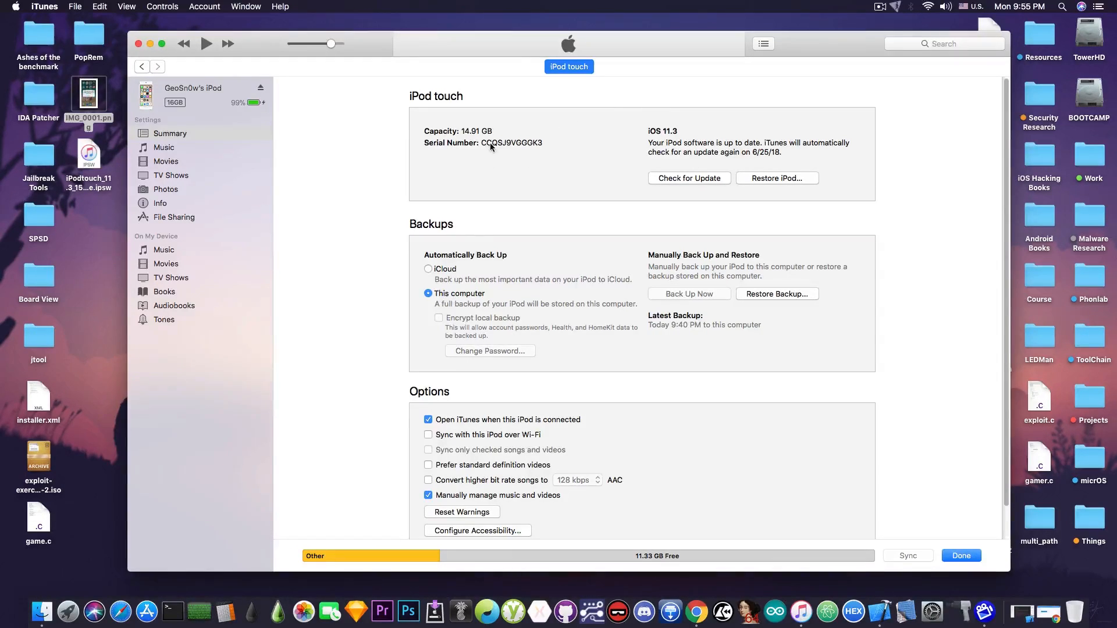
{"action": "mouse_move", "coordinate": [502, 151]}
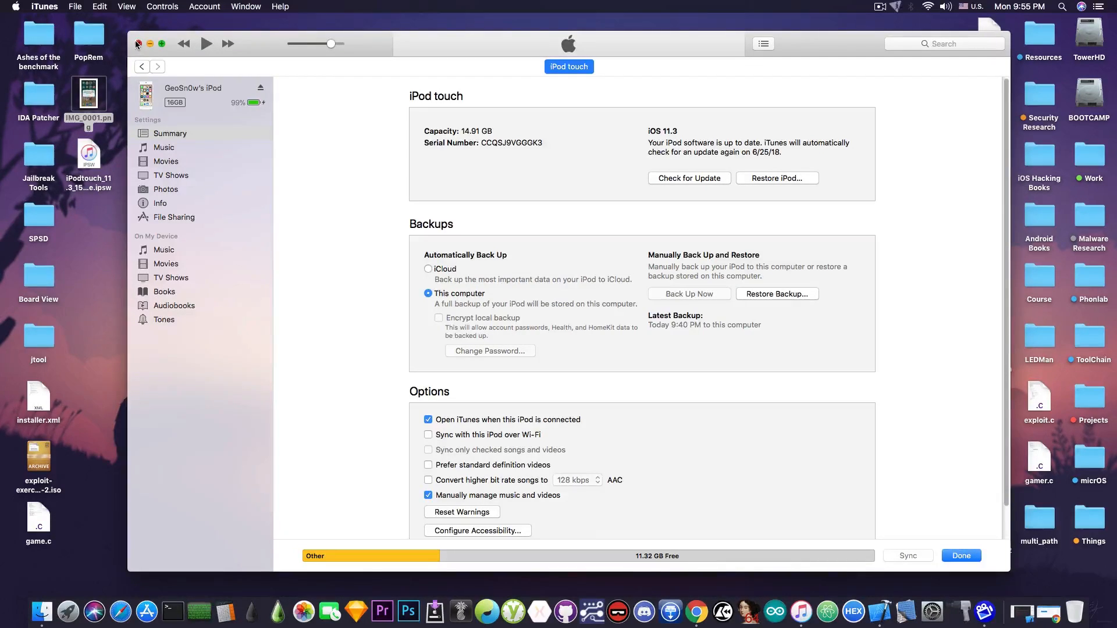
{"action": "left_click", "coordinate": [139, 43]}
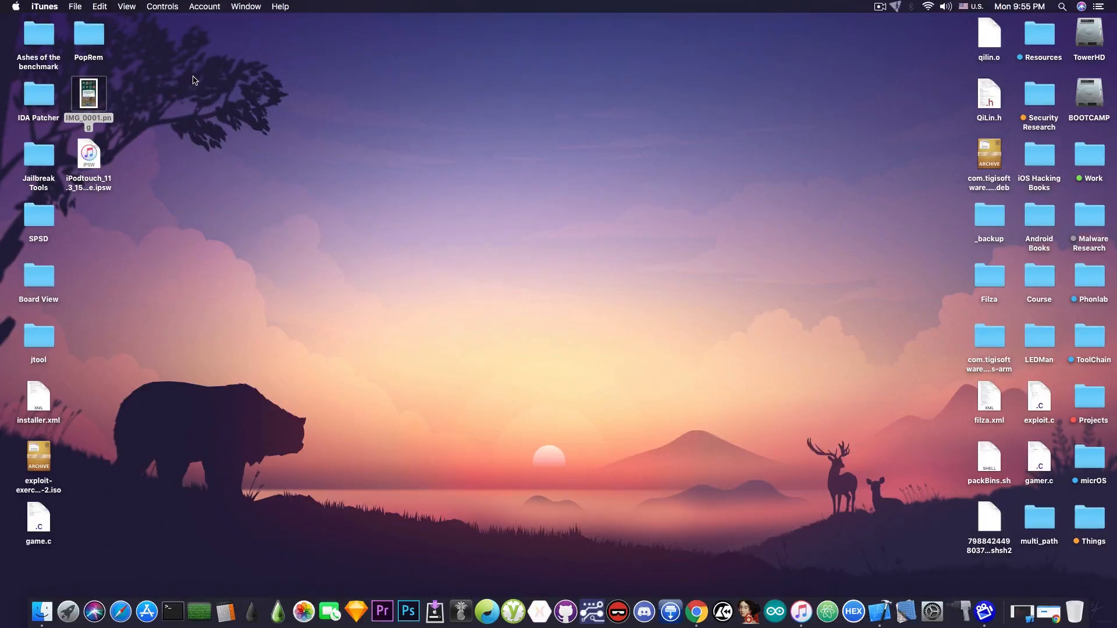